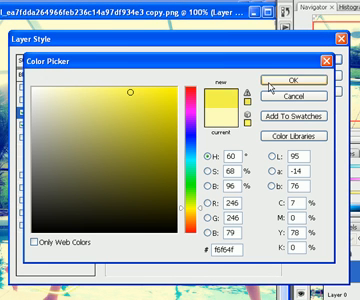
Step: Confirm the pale yellow as the Outer Glow colour in the Color Picker
left_click(296, 76)
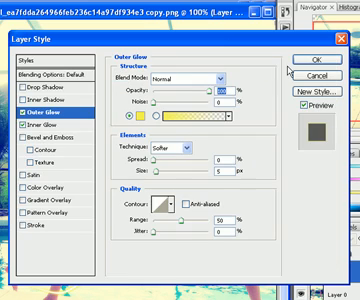